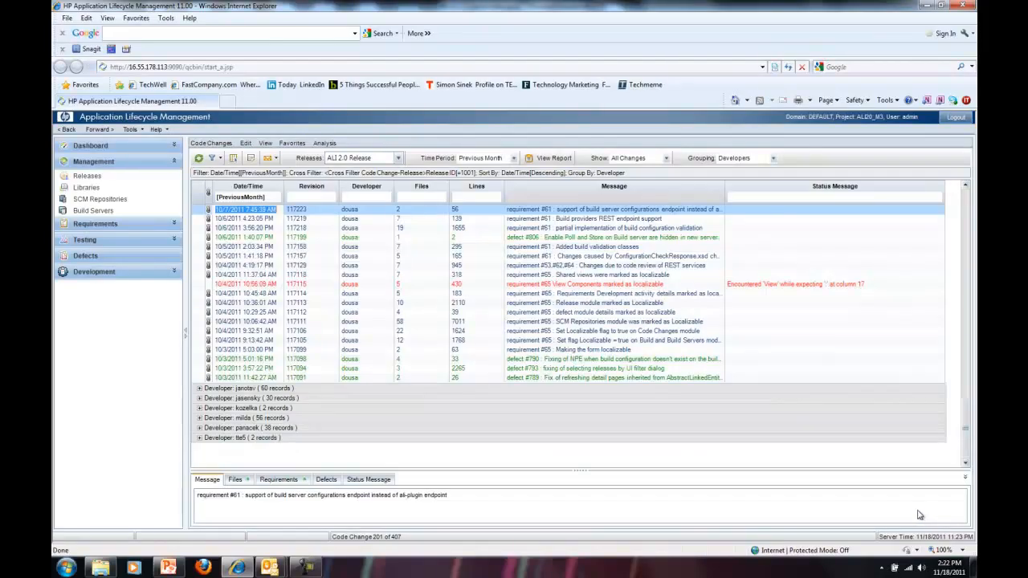
pyautogui.moveTo(142, 436)
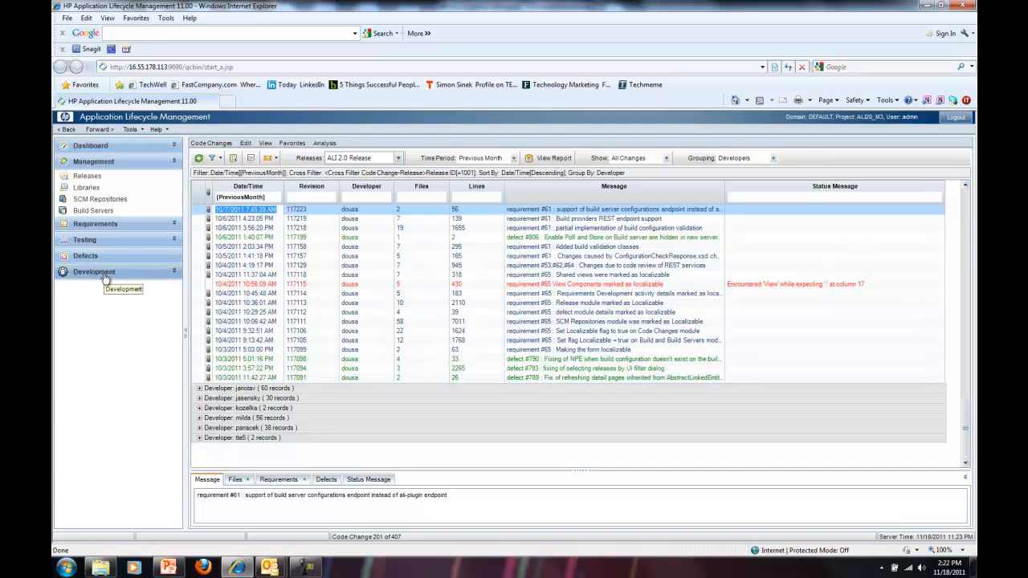
# - Expand the Development module to show its Builds and Code Changes sections
pyautogui.click(93, 272)
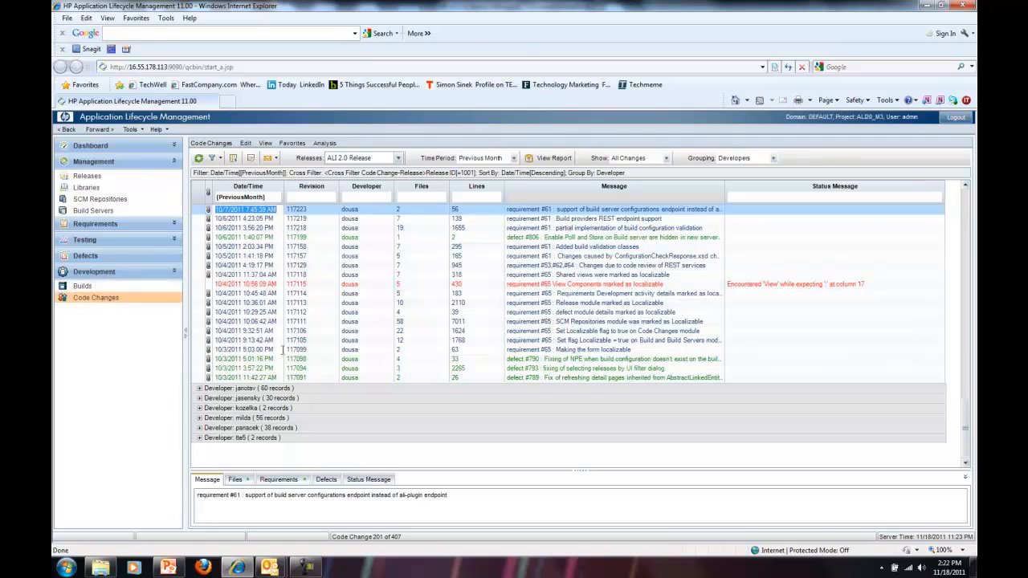
pyautogui.moveTo(371, 347)
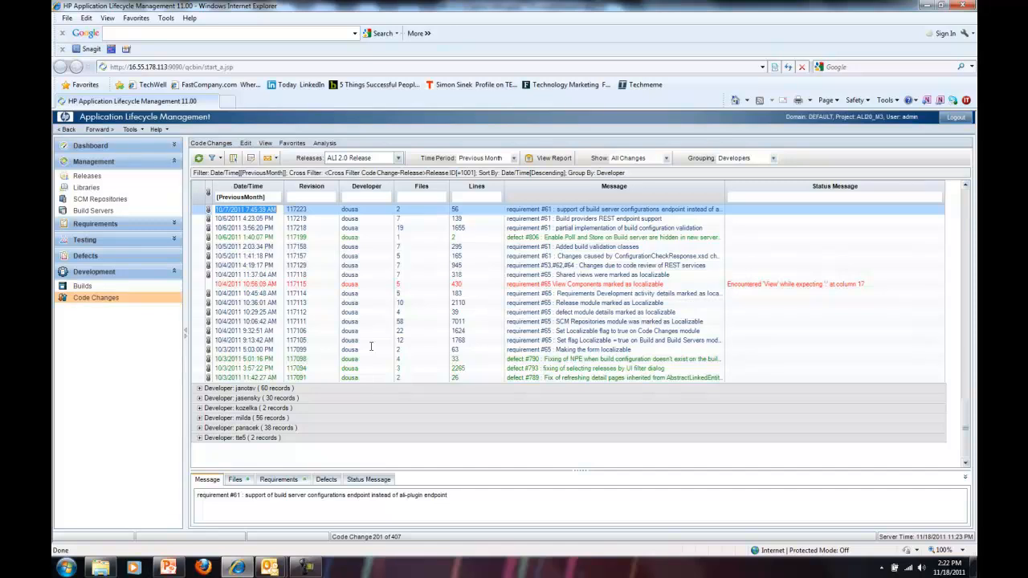
pyautogui.moveTo(488, 321)
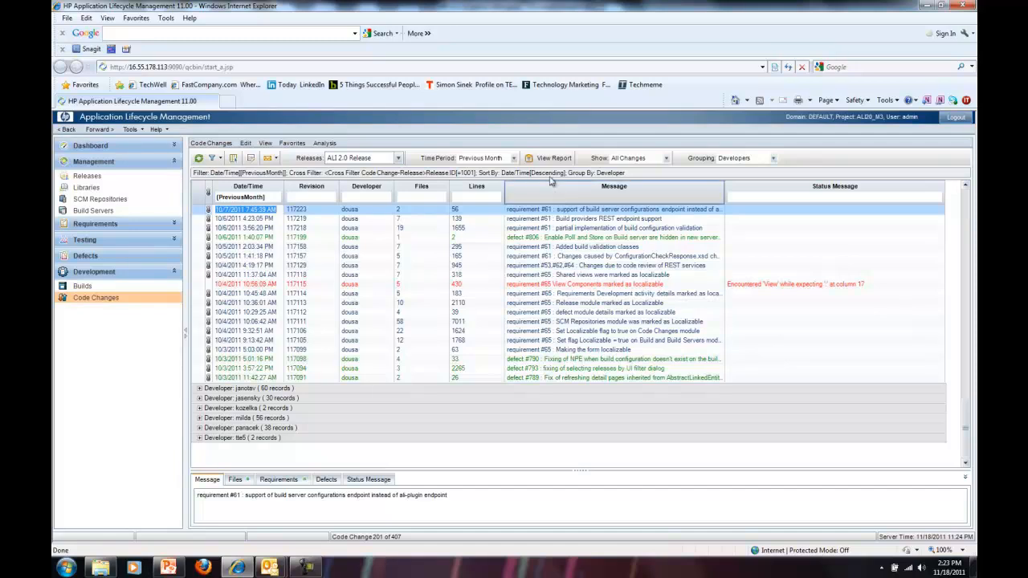
# - Generate the Change Impact Report for the ALM 2.0 Release's code changes from the past month
pyautogui.click(552, 157)
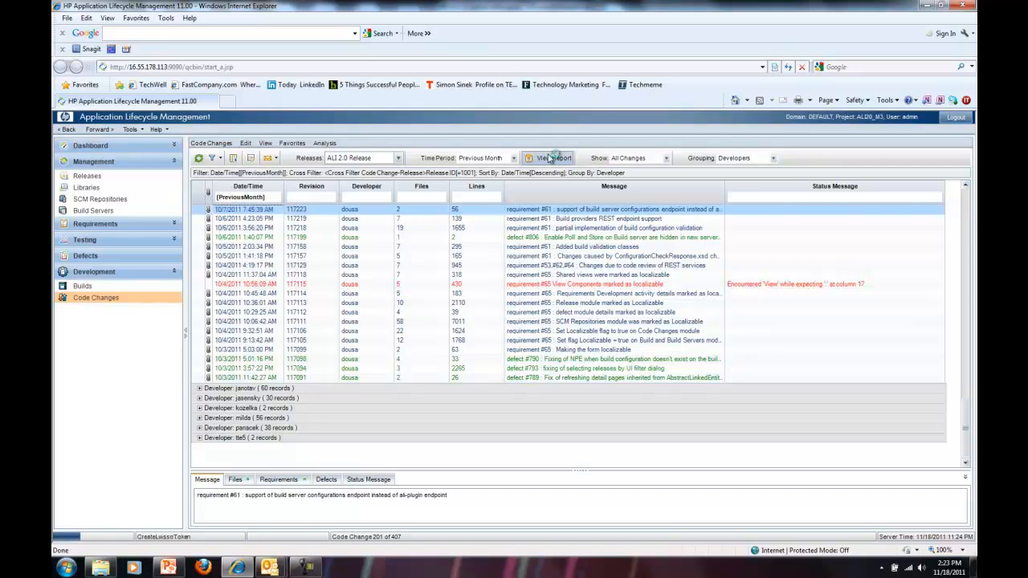
pyautogui.click(549, 157)
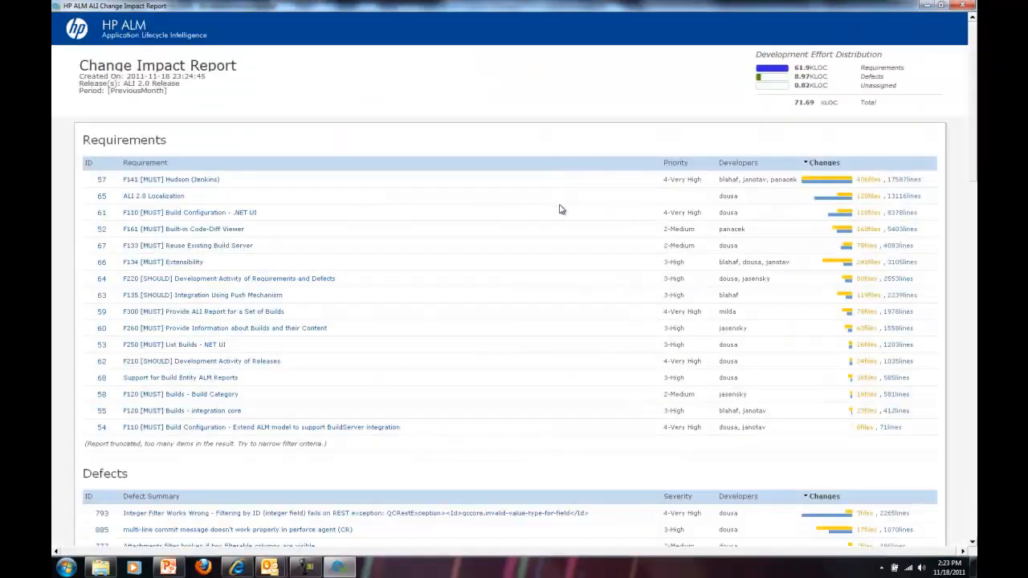
pyautogui.moveTo(553, 240)
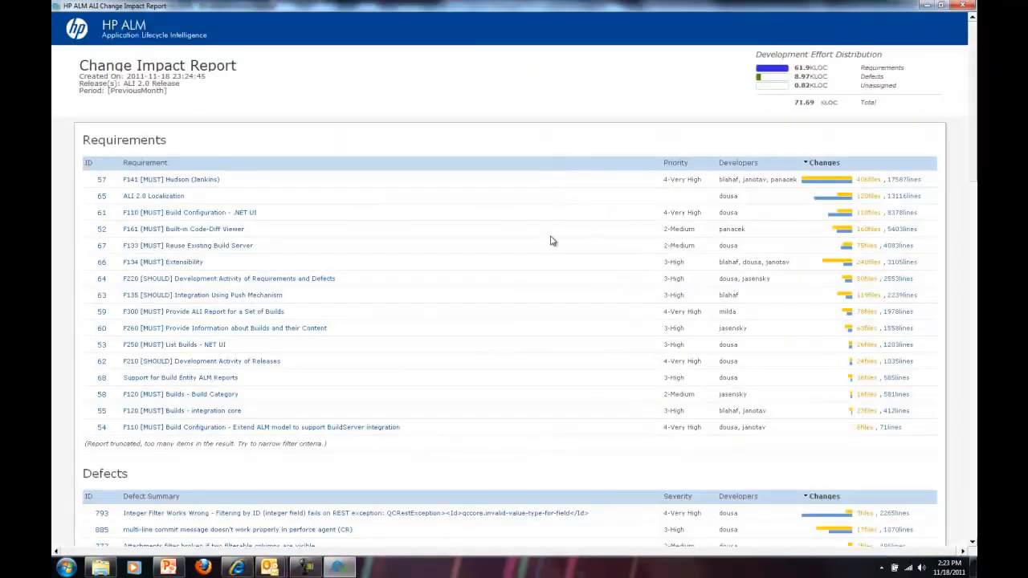
pyautogui.moveTo(546, 257)
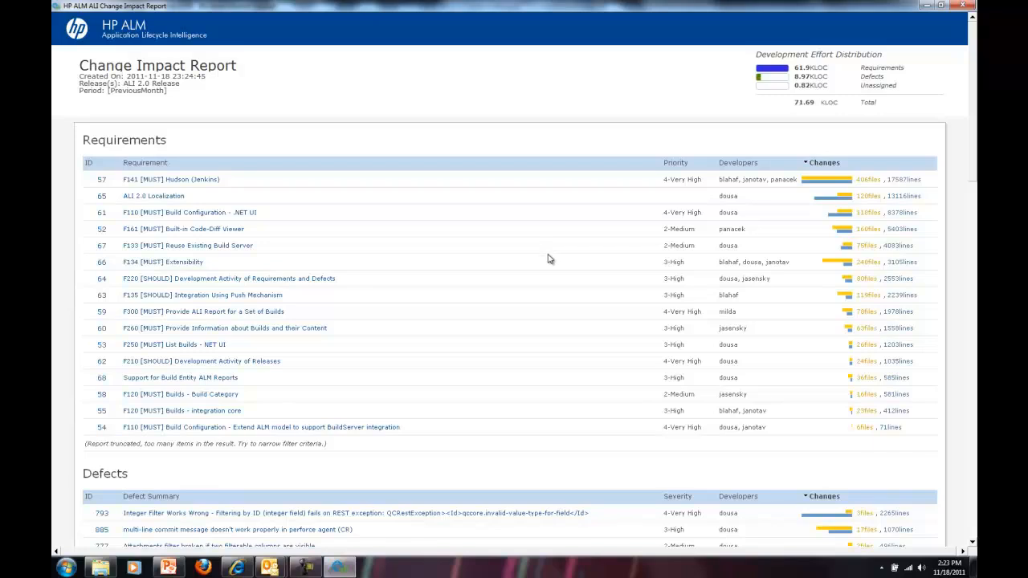
pyautogui.moveTo(296, 281)
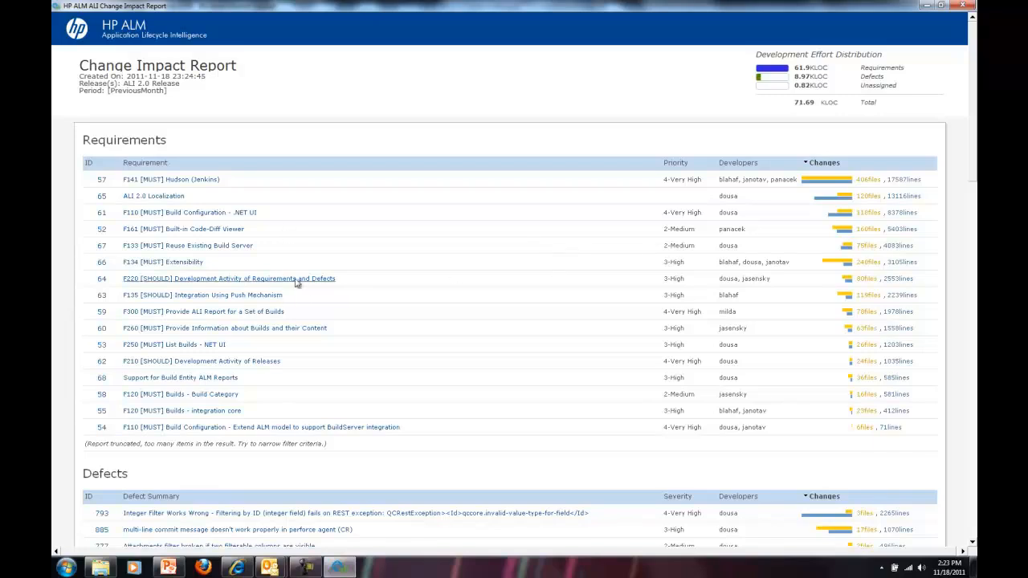
pyautogui.moveTo(536, 300)
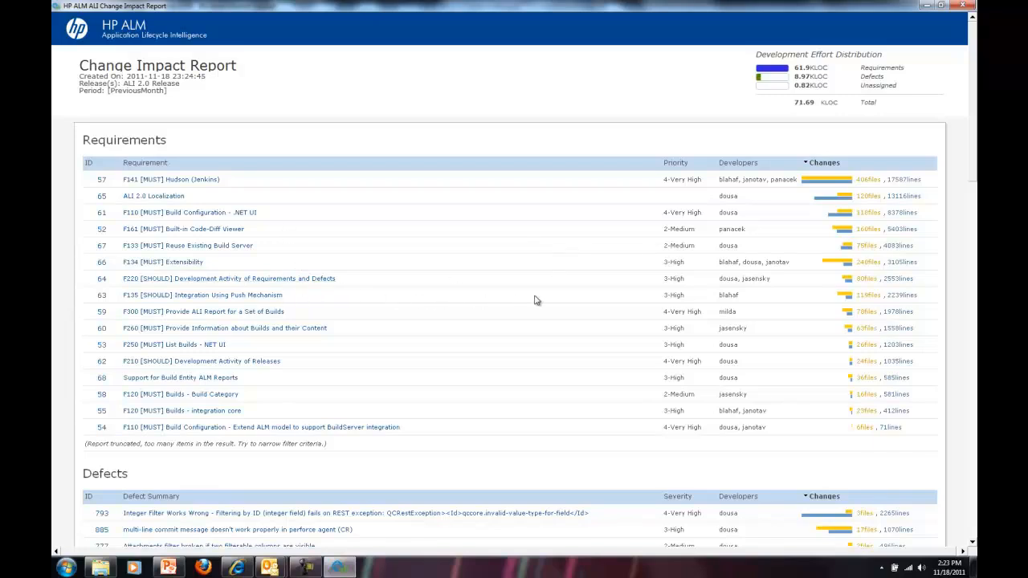
pyautogui.moveTo(629, 273)
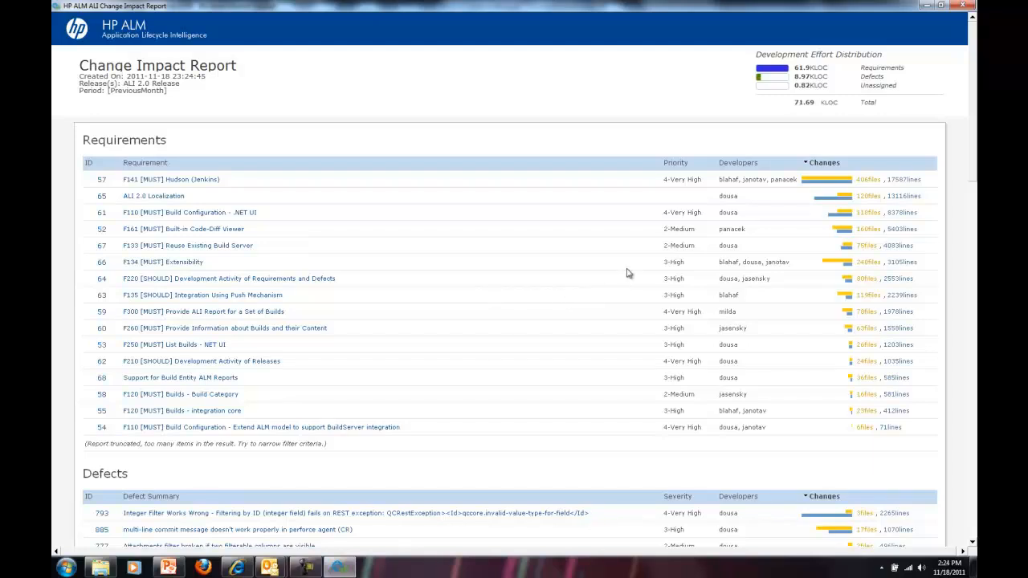
pyautogui.moveTo(767, 106)
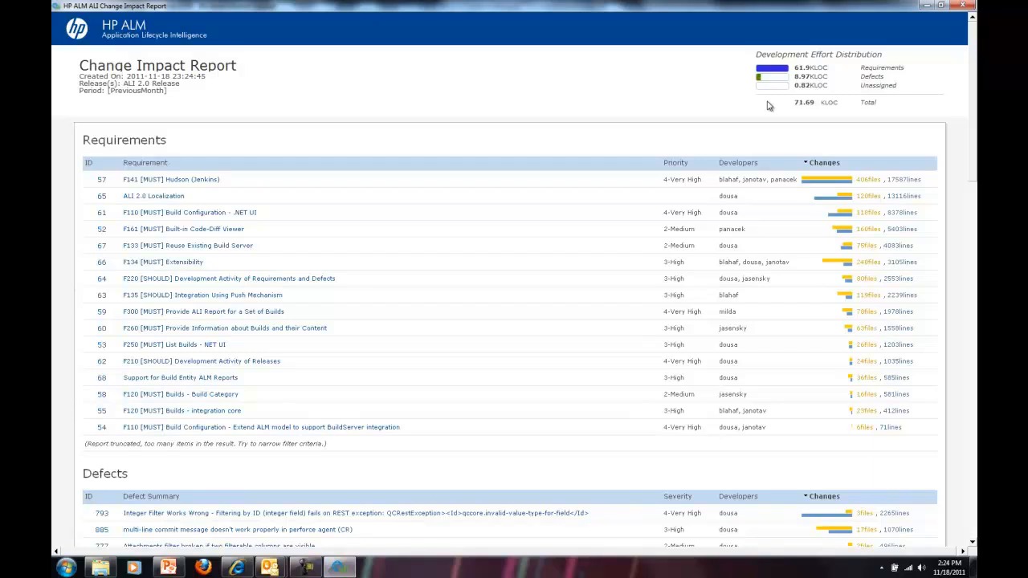
pyautogui.moveTo(761, 106)
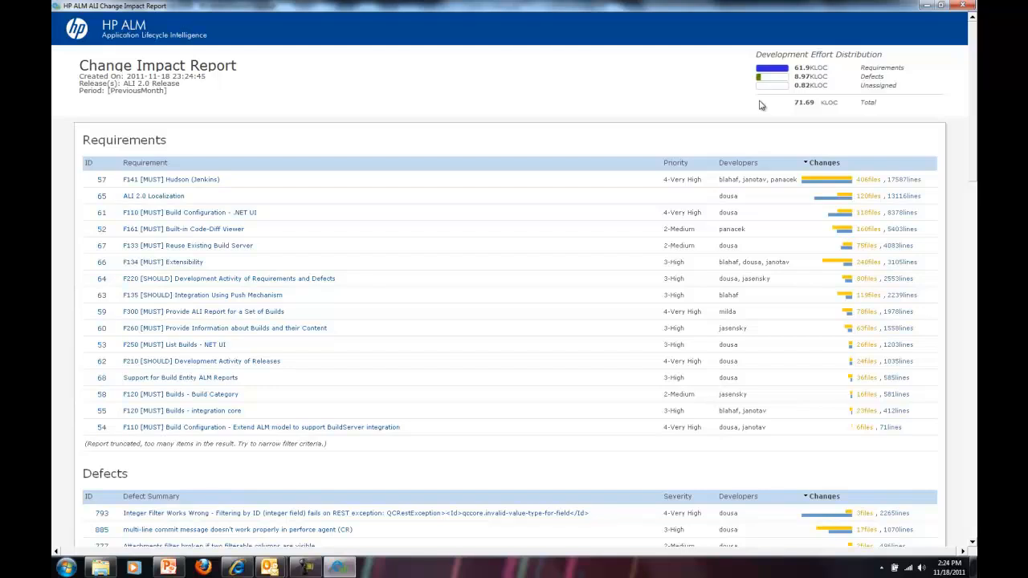
pyautogui.moveTo(758, 109)
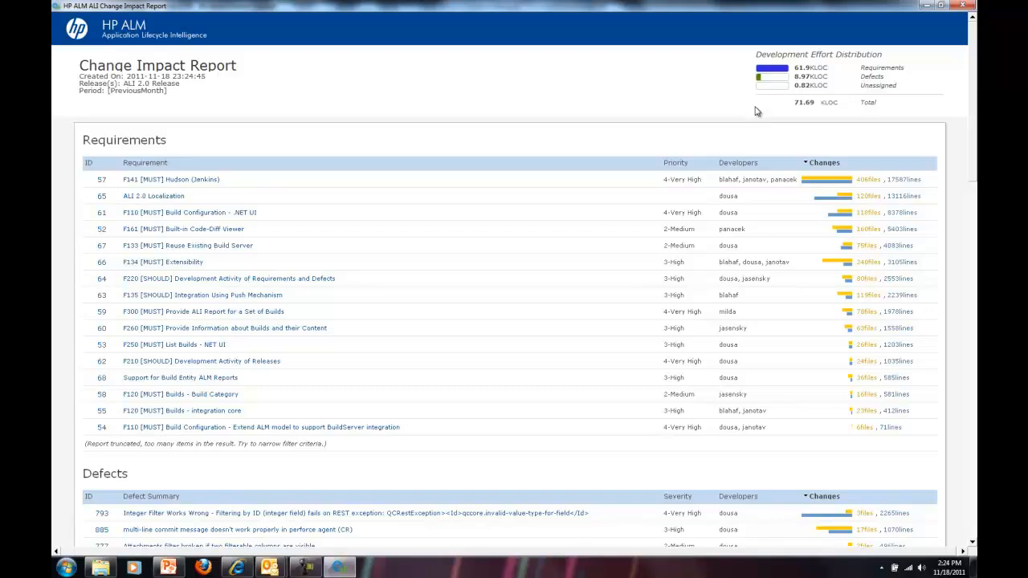
pyautogui.moveTo(573, 260)
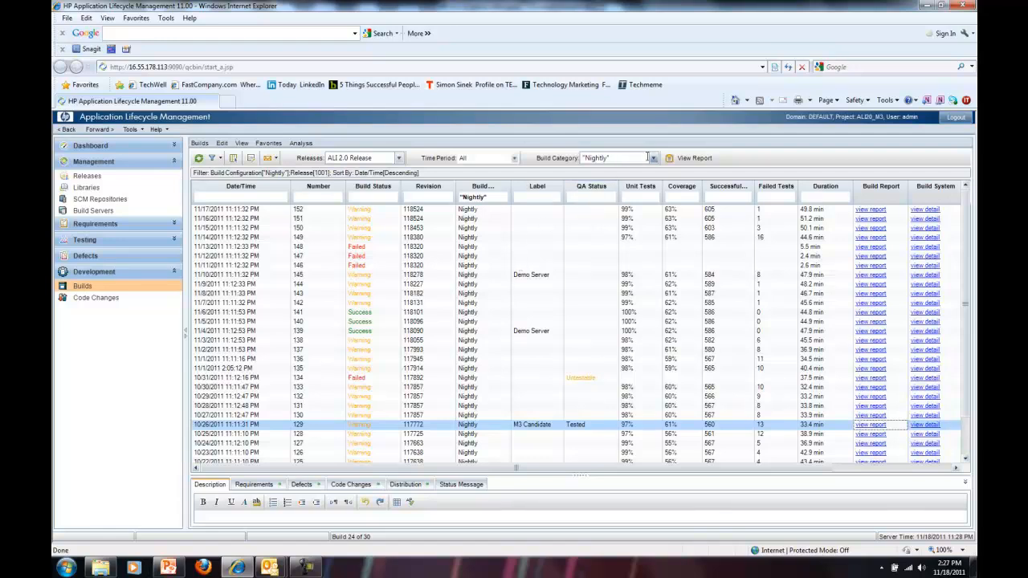
# - Review the Build Category and Release filter choices for the Nightly builds list, leaving both unchanged
pyautogui.click(652, 157)
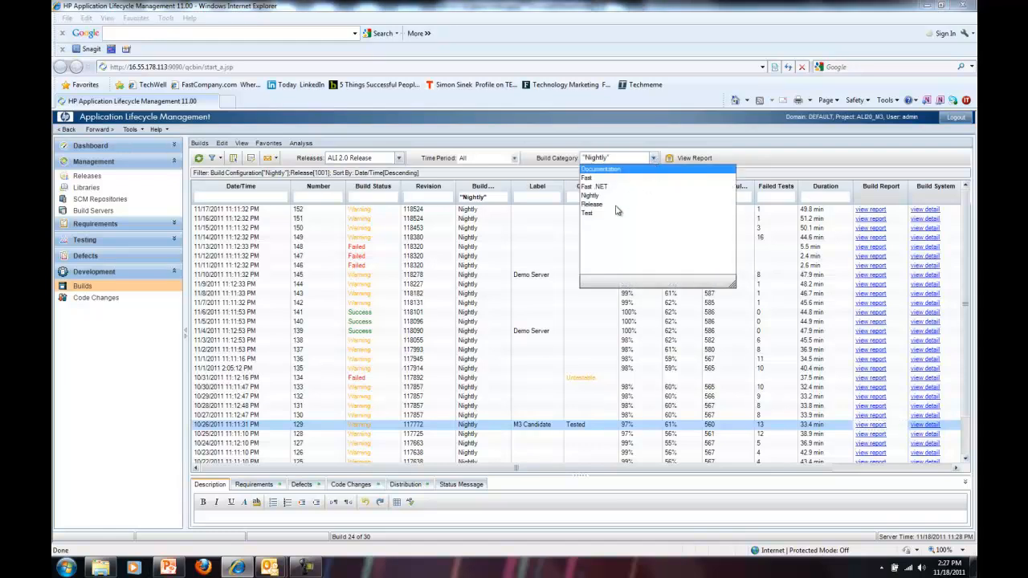
pyautogui.moveTo(521, 165)
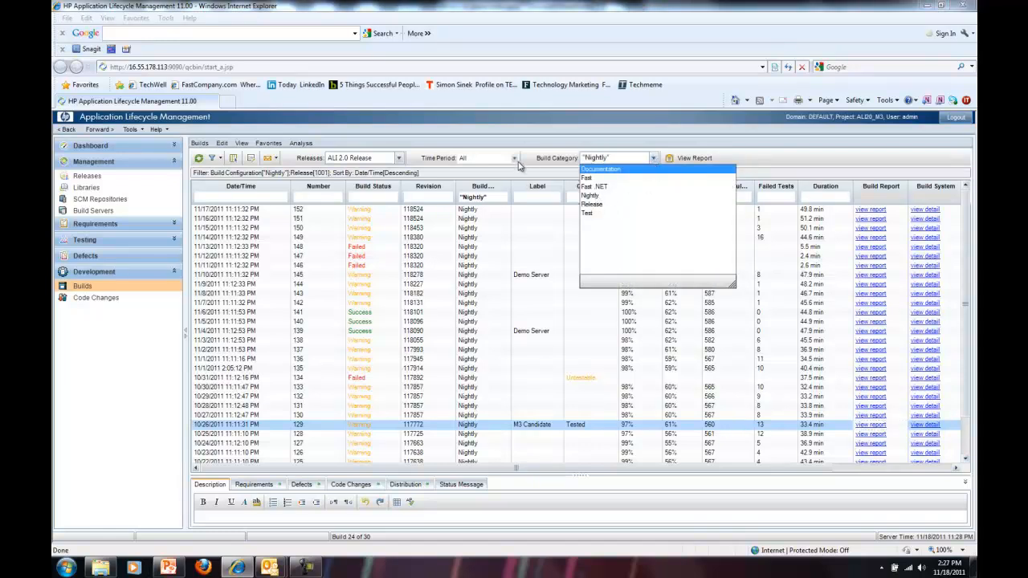
pyautogui.click(514, 158)
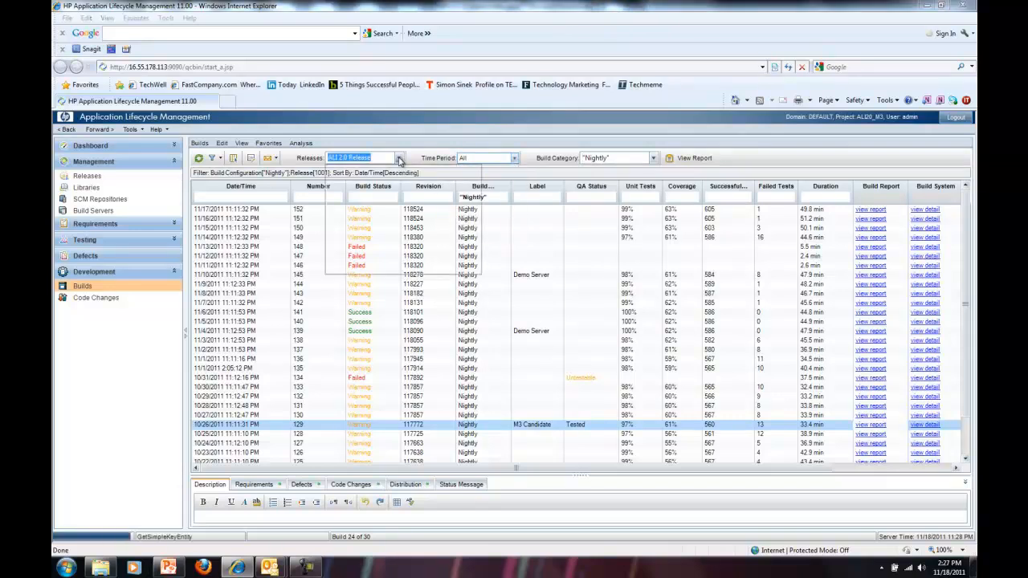
pyautogui.click(398, 158)
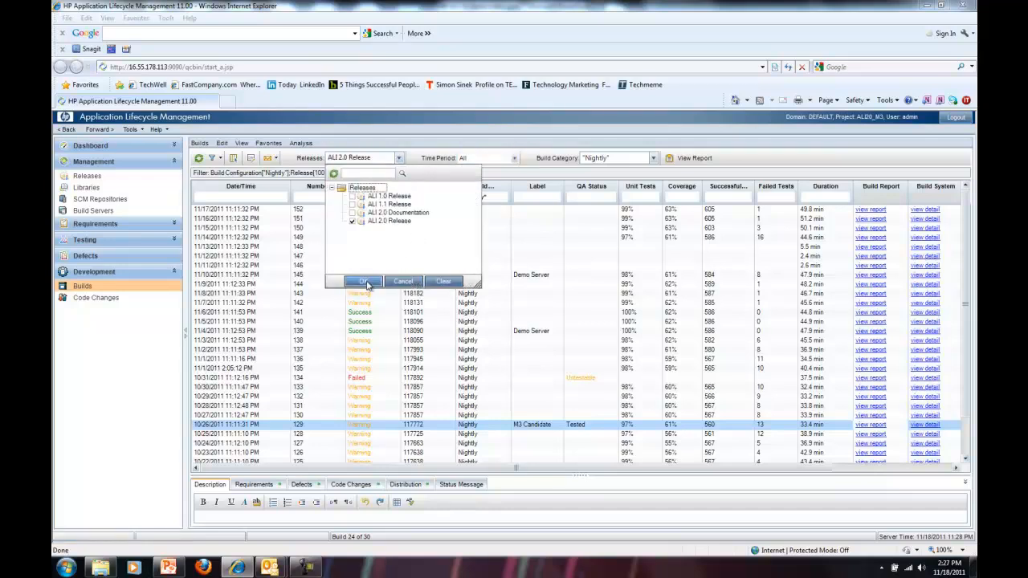
pyautogui.click(363, 281)
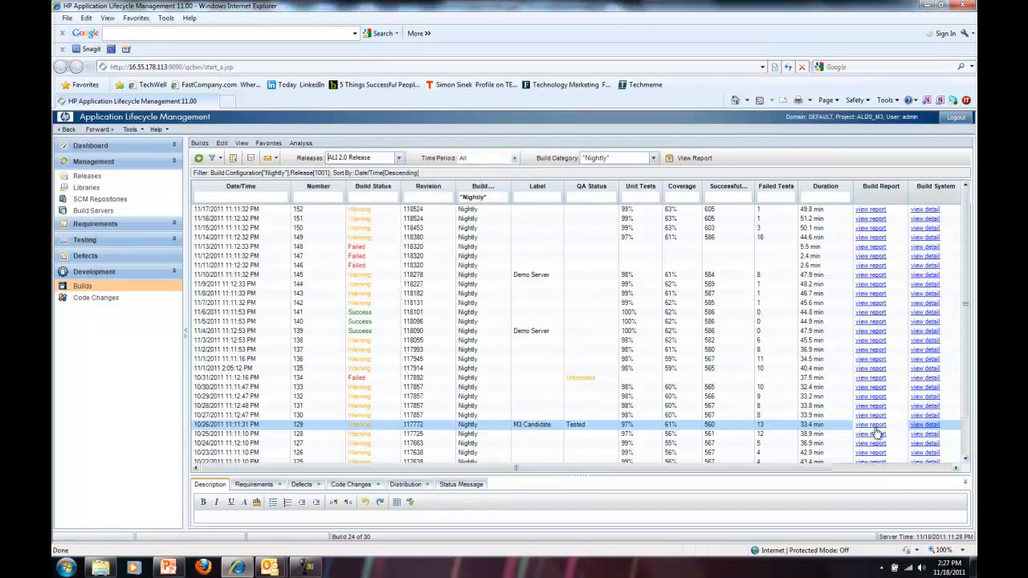
# - View the change report for build 129, then bring up the Build Report for the Nightly builds
pyautogui.click(871, 424)
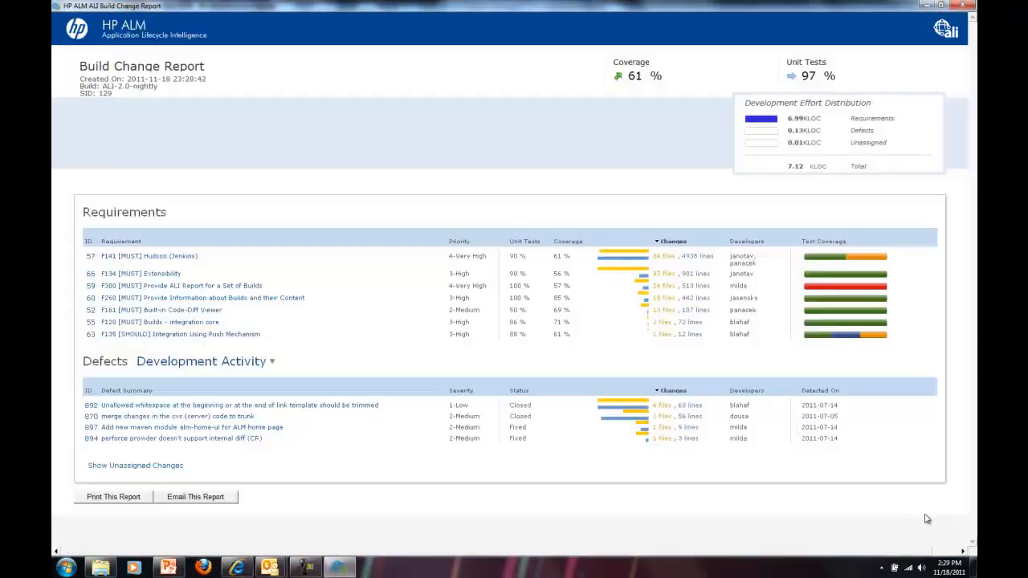
pyautogui.moveTo(435, 283)
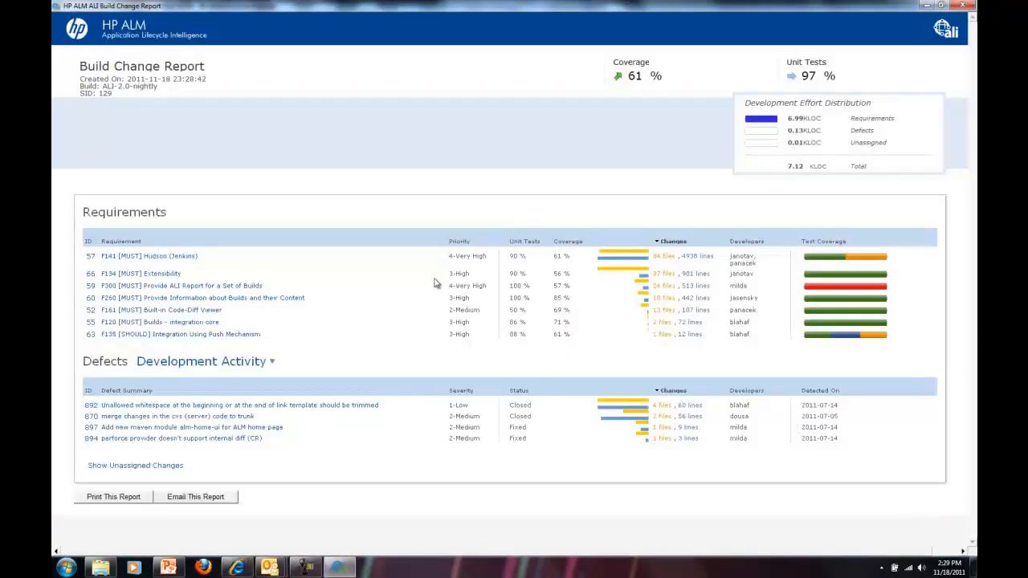
pyautogui.moveTo(440, 248)
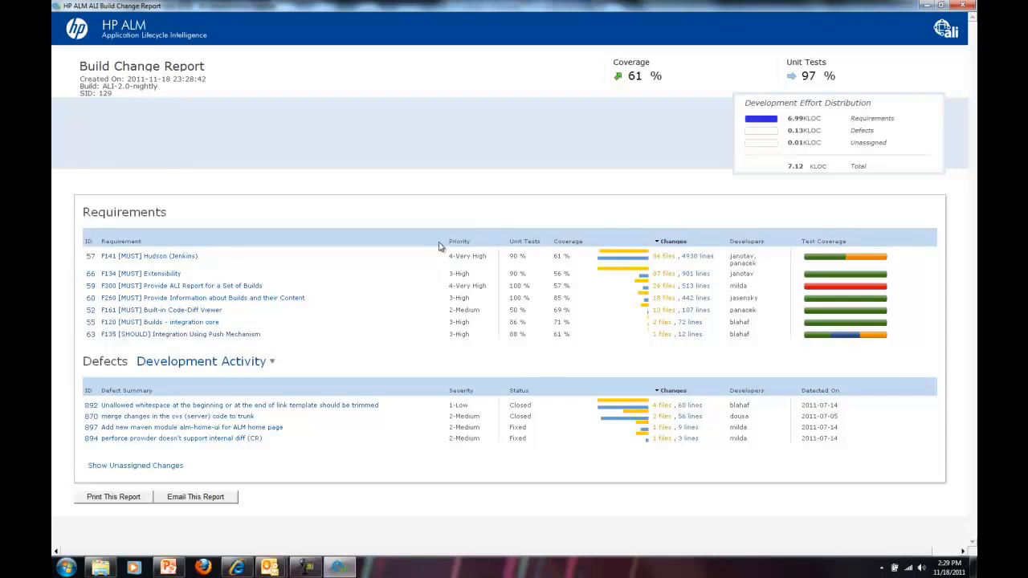
pyautogui.moveTo(269, 305)
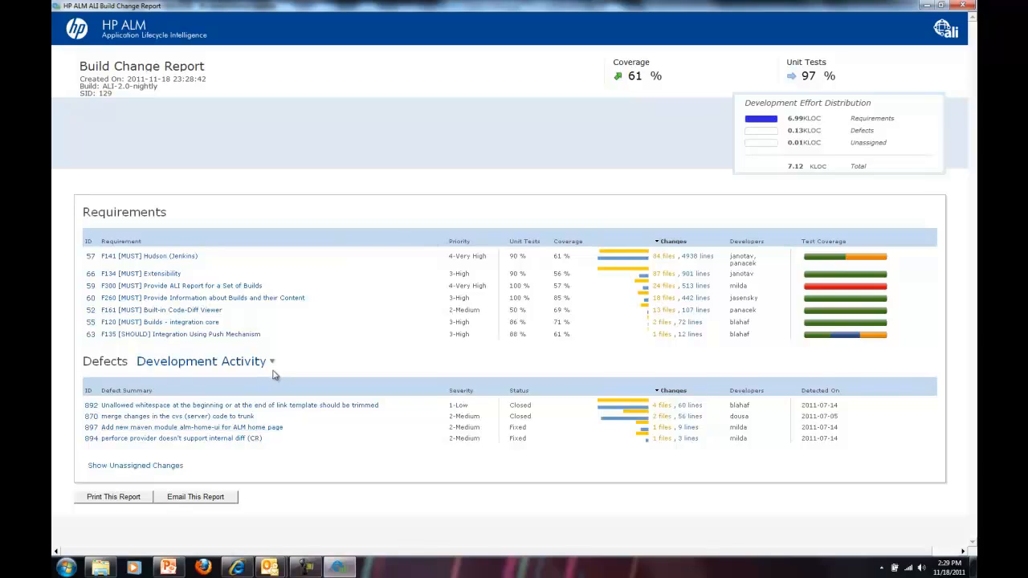
pyautogui.moveTo(565, 309)
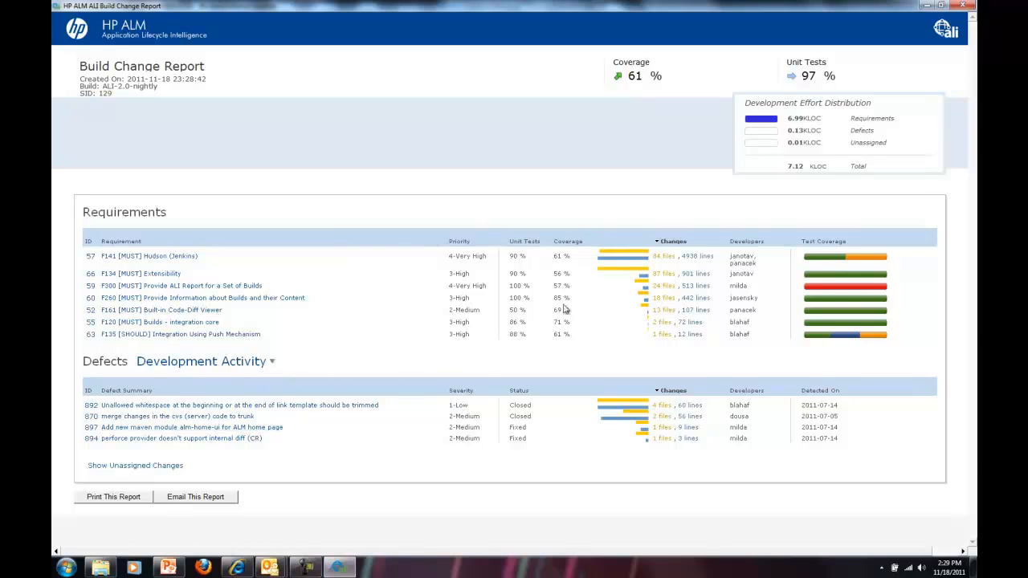
pyautogui.moveTo(441, 288)
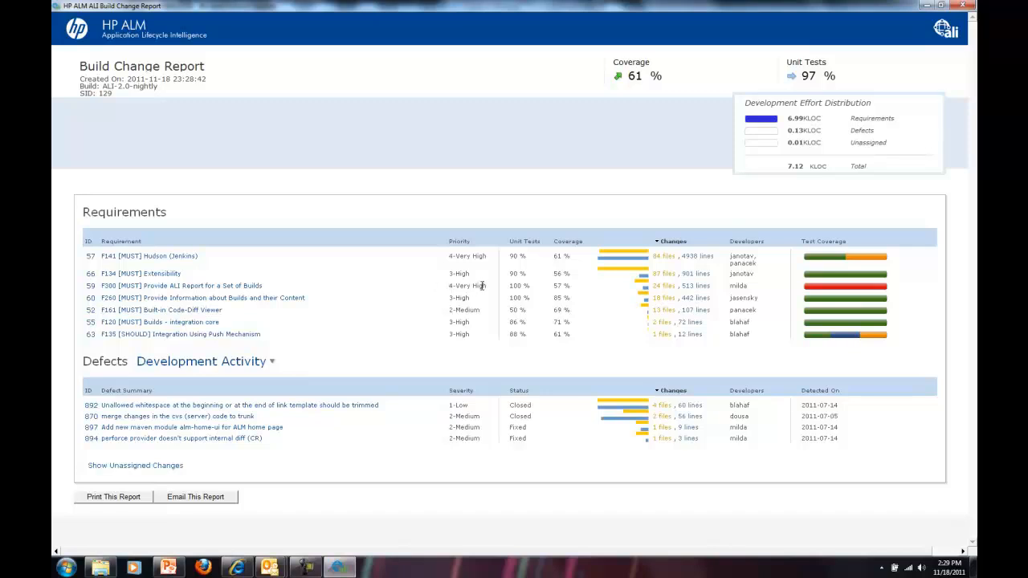
pyautogui.moveTo(634, 287)
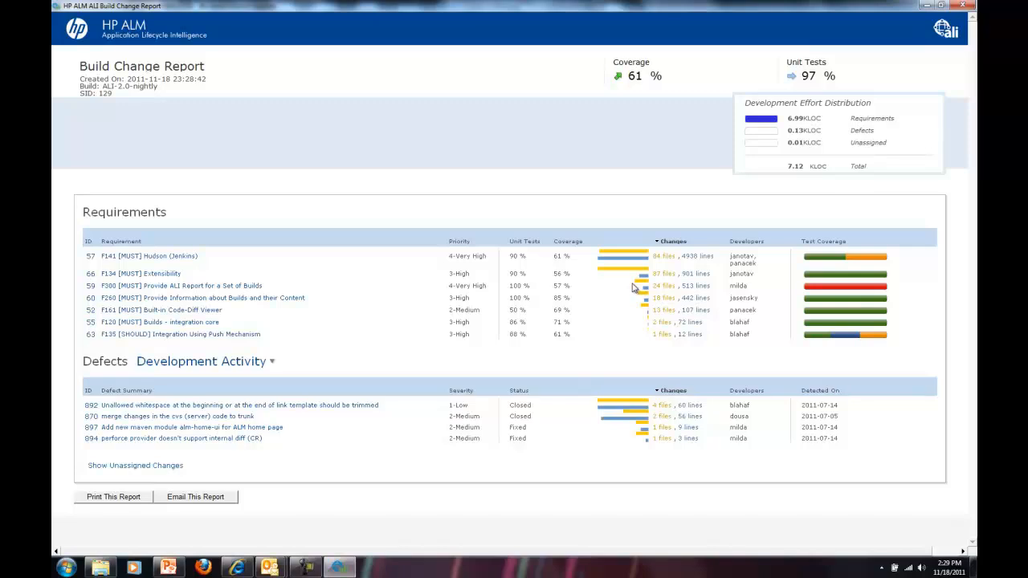
pyautogui.moveTo(725, 305)
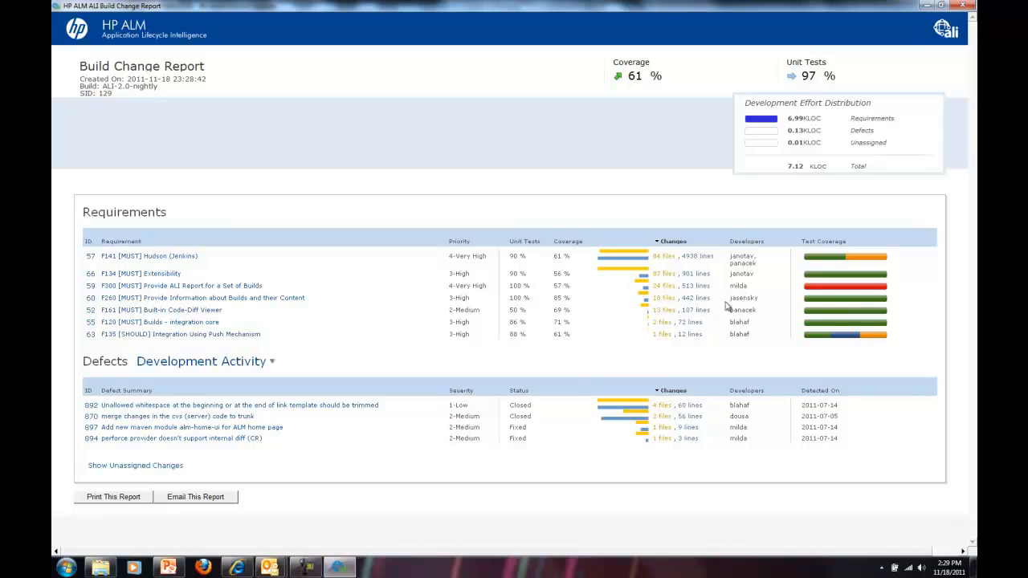
pyautogui.moveTo(729, 292)
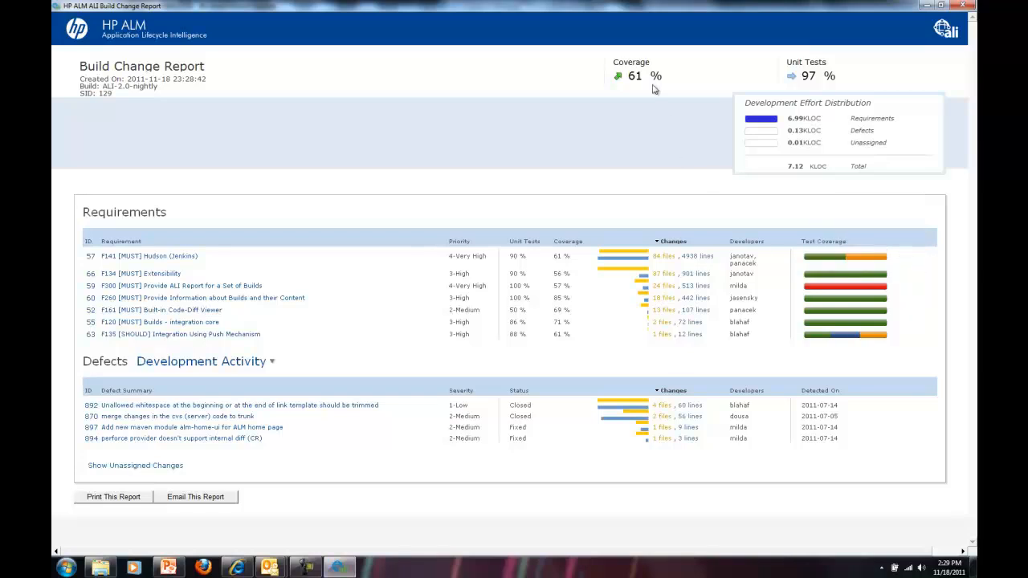
pyautogui.moveTo(825, 65)
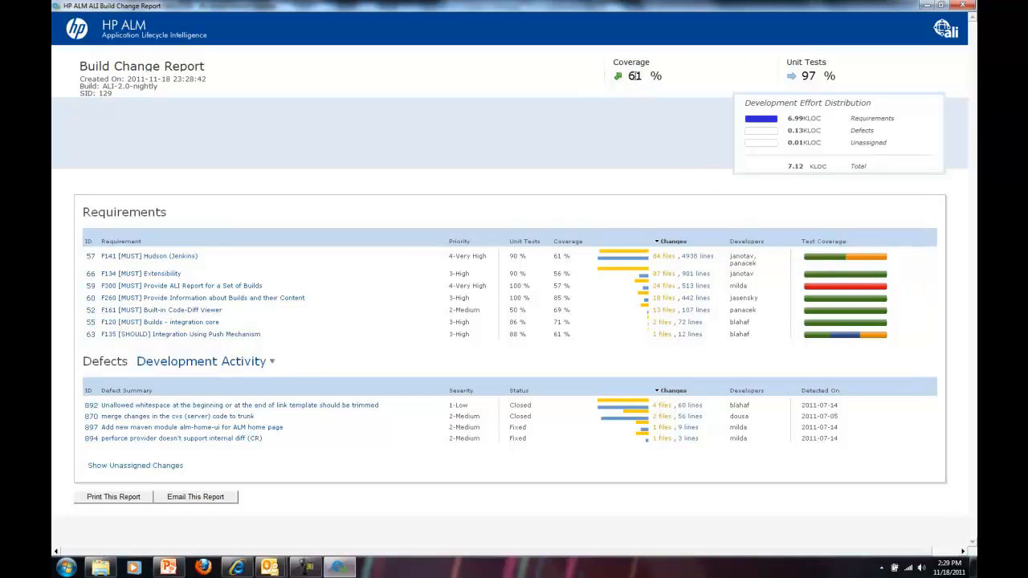
pyautogui.moveTo(808, 75)
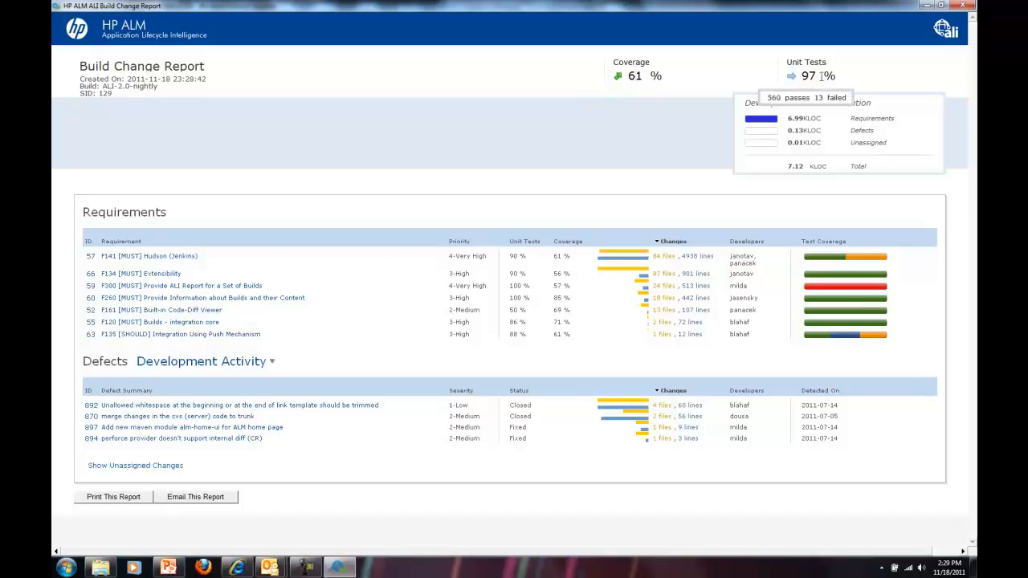
pyautogui.moveTo(767, 114)
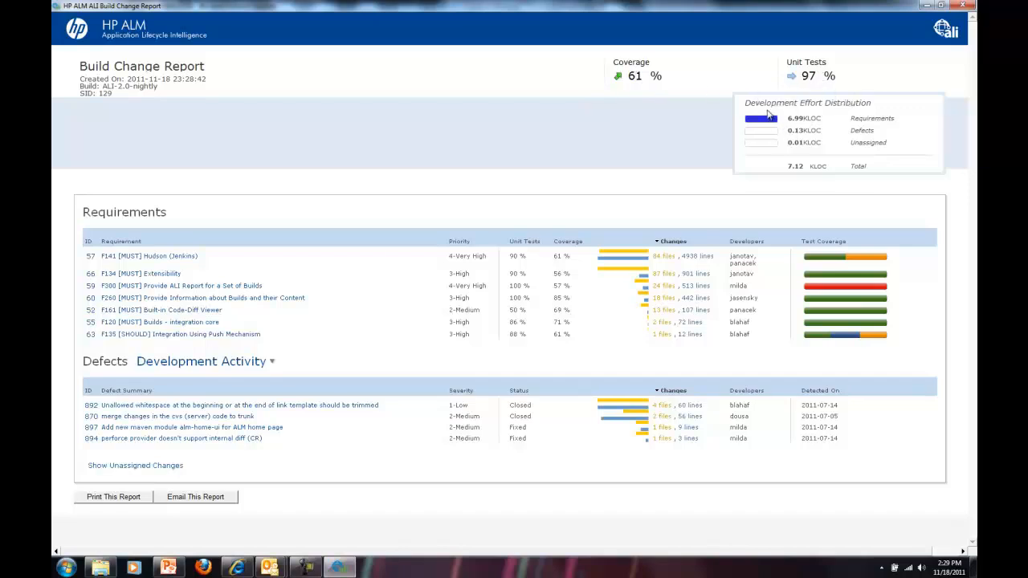
pyautogui.moveTo(822, 117)
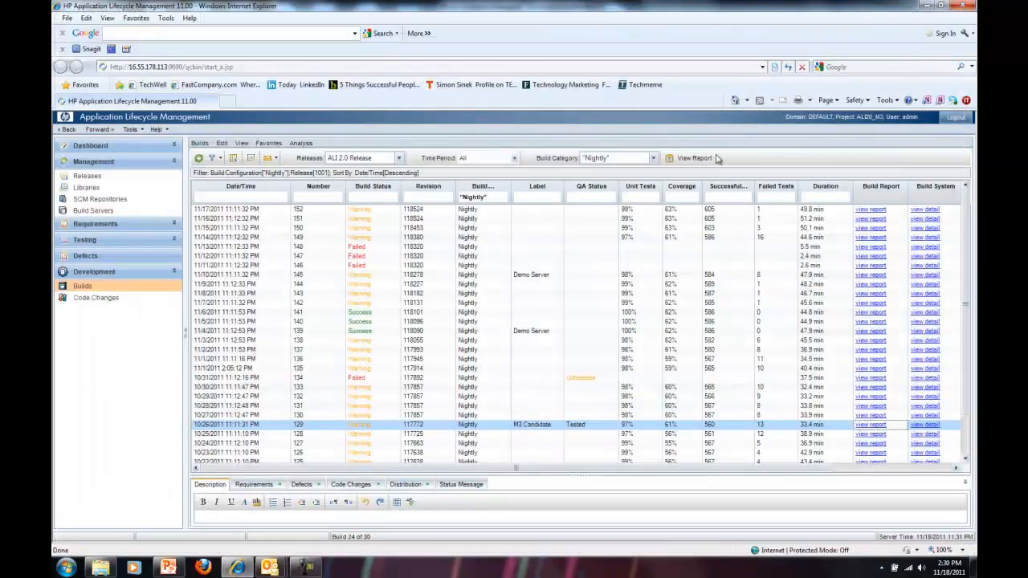
pyautogui.click(693, 158)
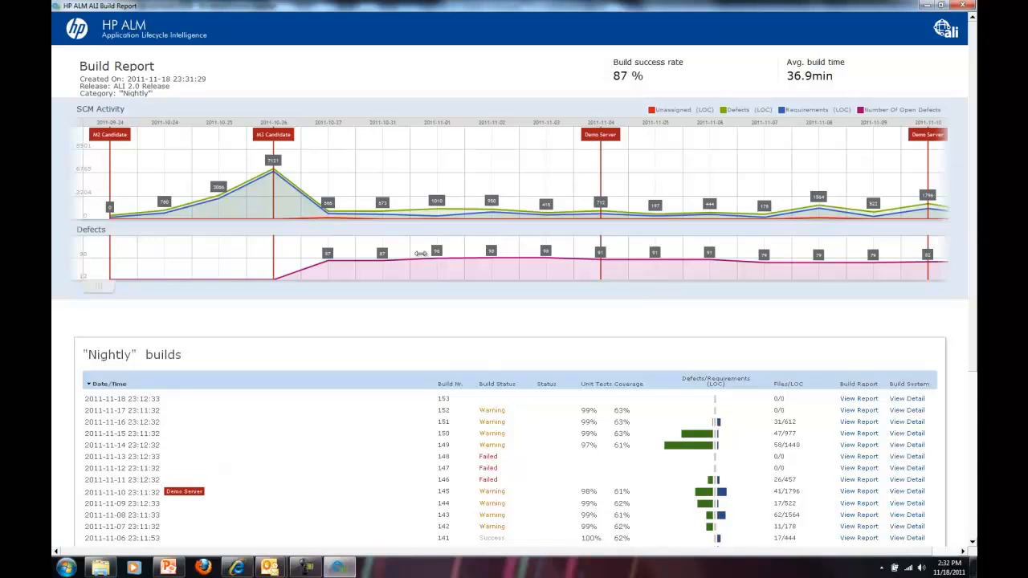
pyautogui.moveTo(427, 228)
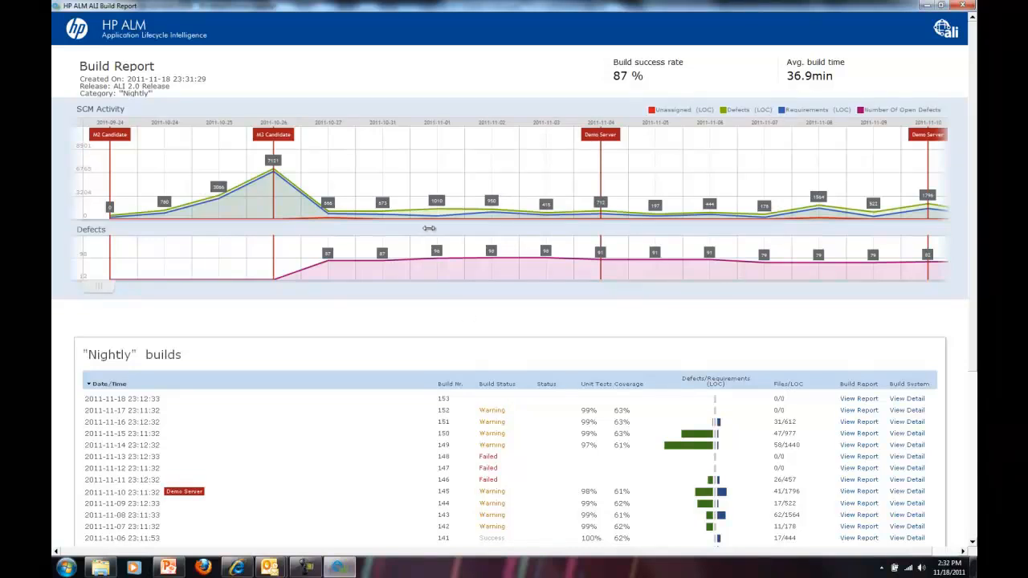
pyautogui.moveTo(464, 215)
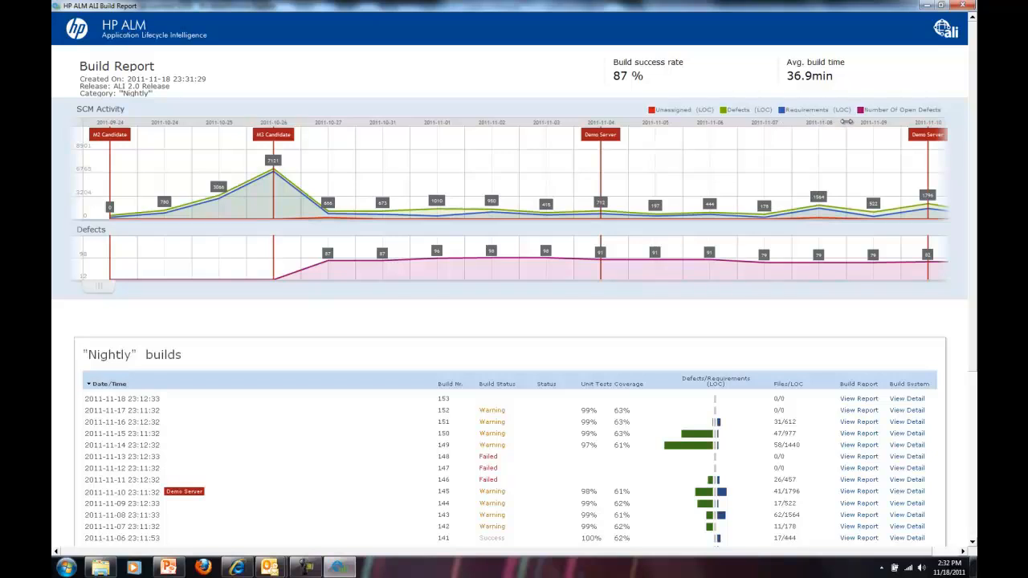
pyautogui.moveTo(793, 122)
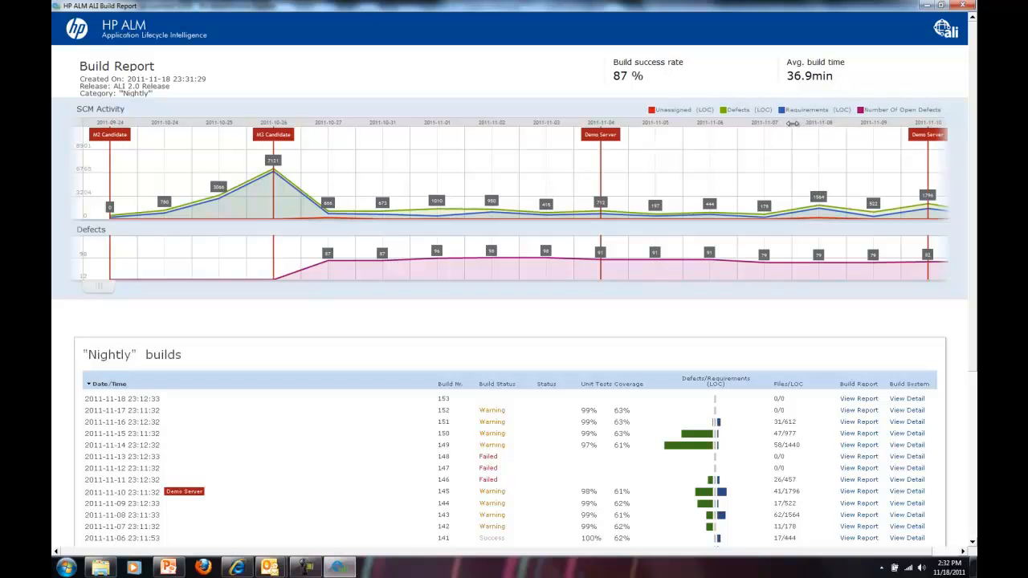
pyautogui.moveTo(652, 253)
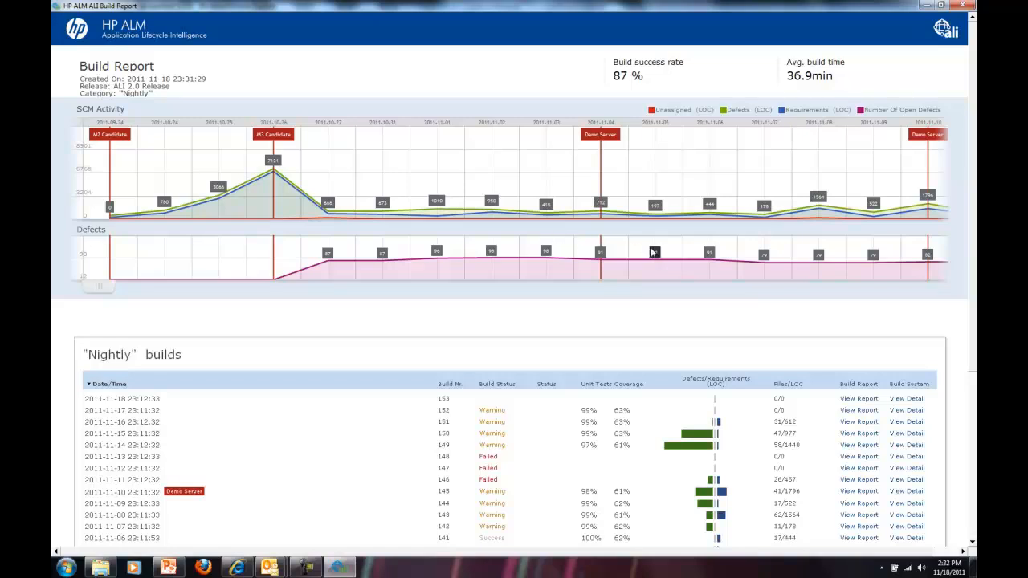
pyautogui.moveTo(652, 88)
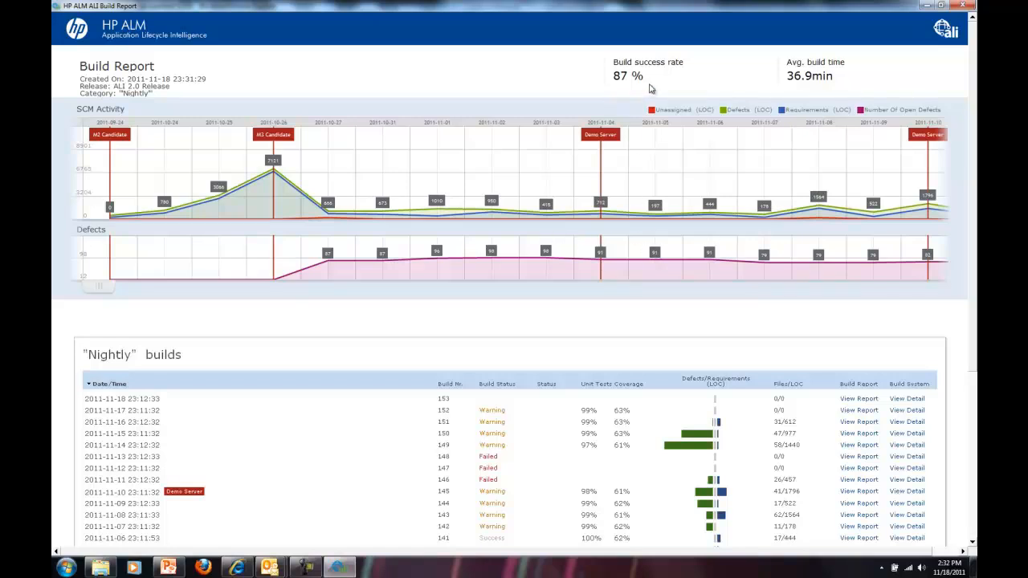
pyautogui.moveTo(738, 77)
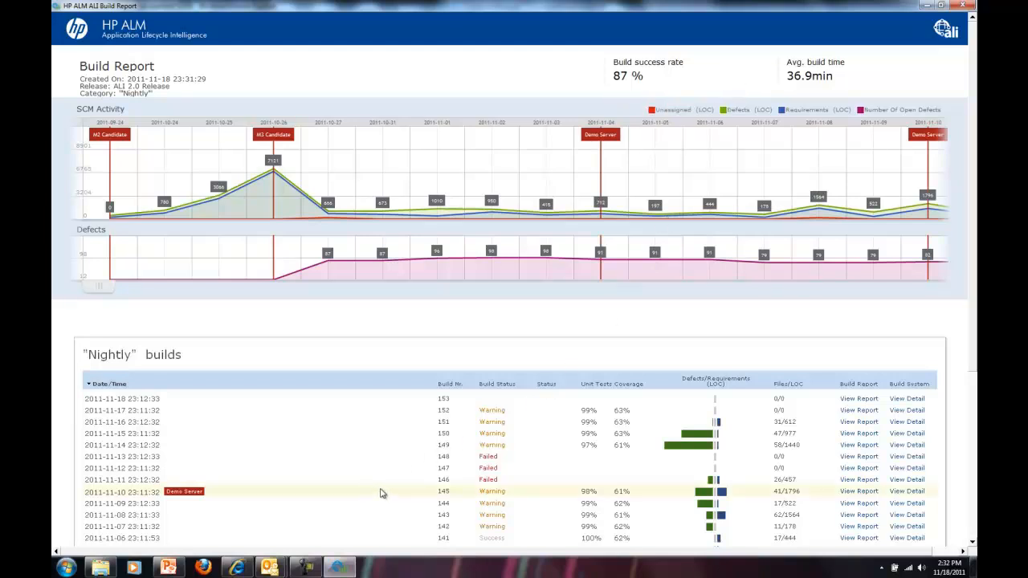
pyautogui.moveTo(639, 494)
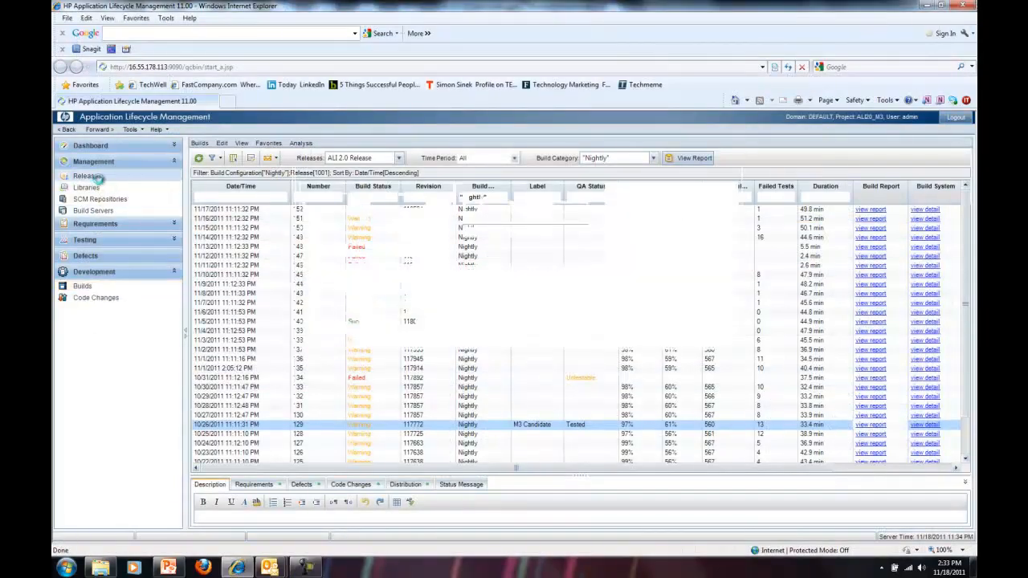
# - Go to the Releases overview under Management to reach ALI 2.0 Release's development activity
pyautogui.click(87, 175)
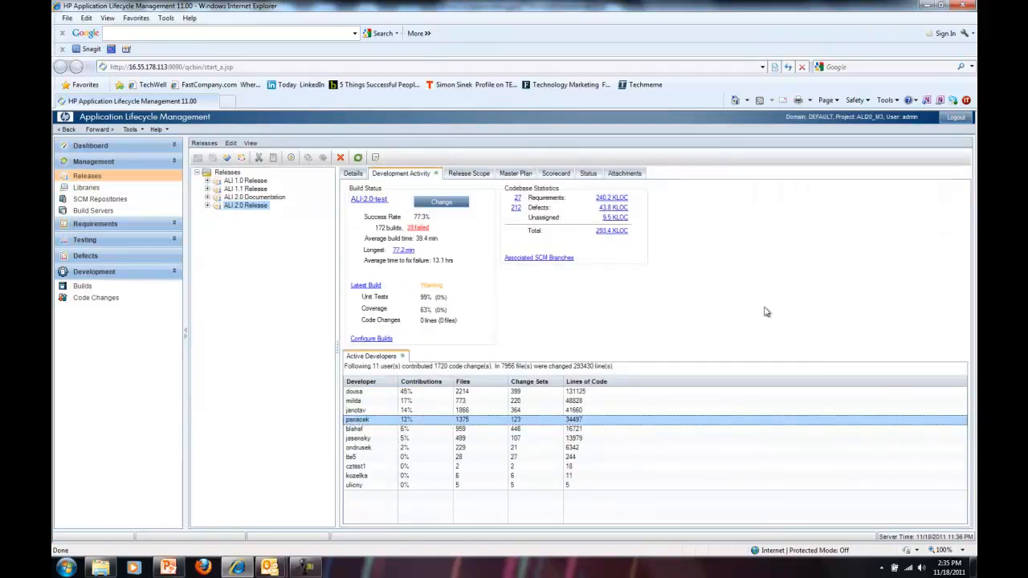
pyautogui.moveTo(405, 308)
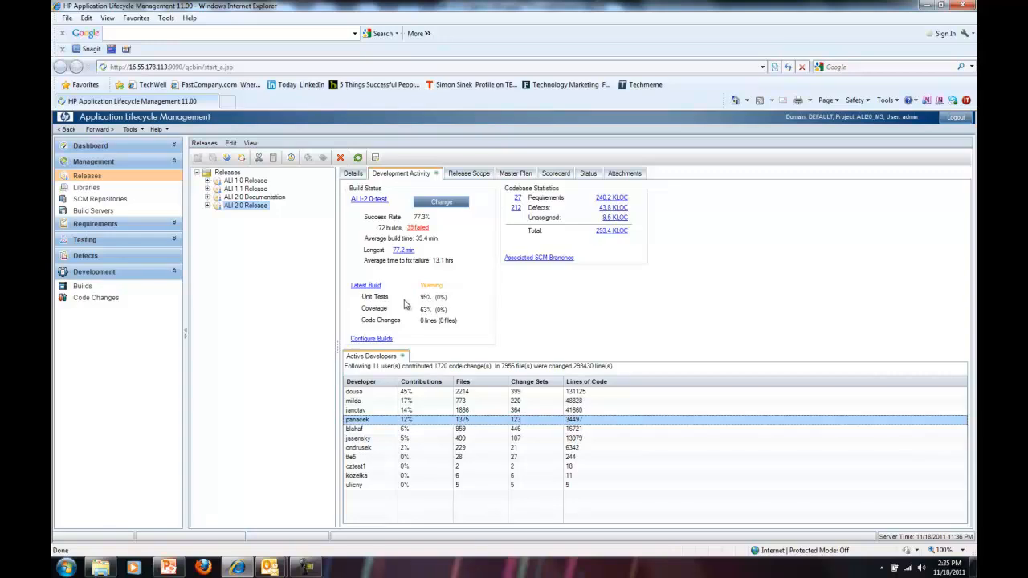
pyautogui.moveTo(403, 304)
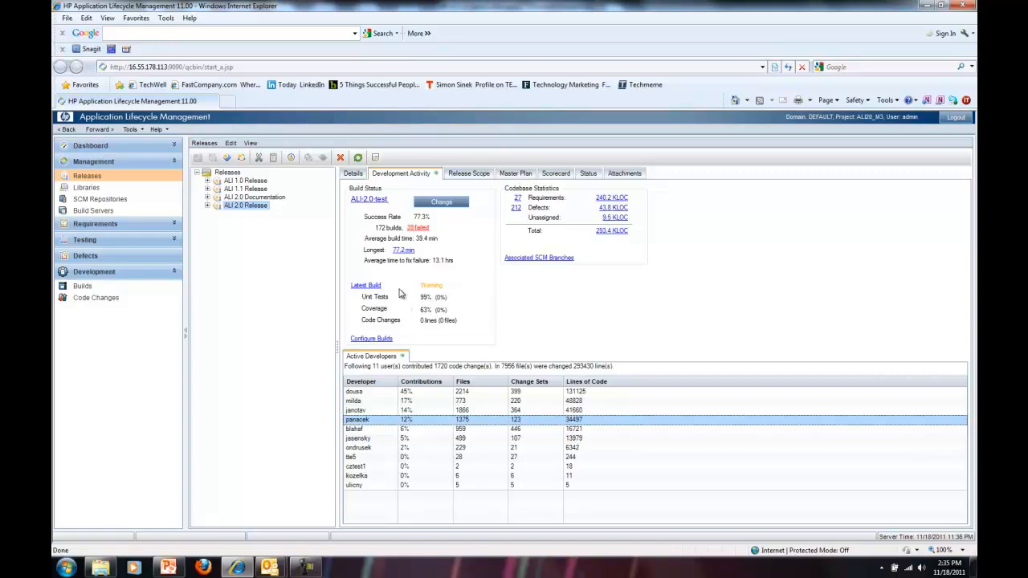
pyautogui.moveTo(376, 235)
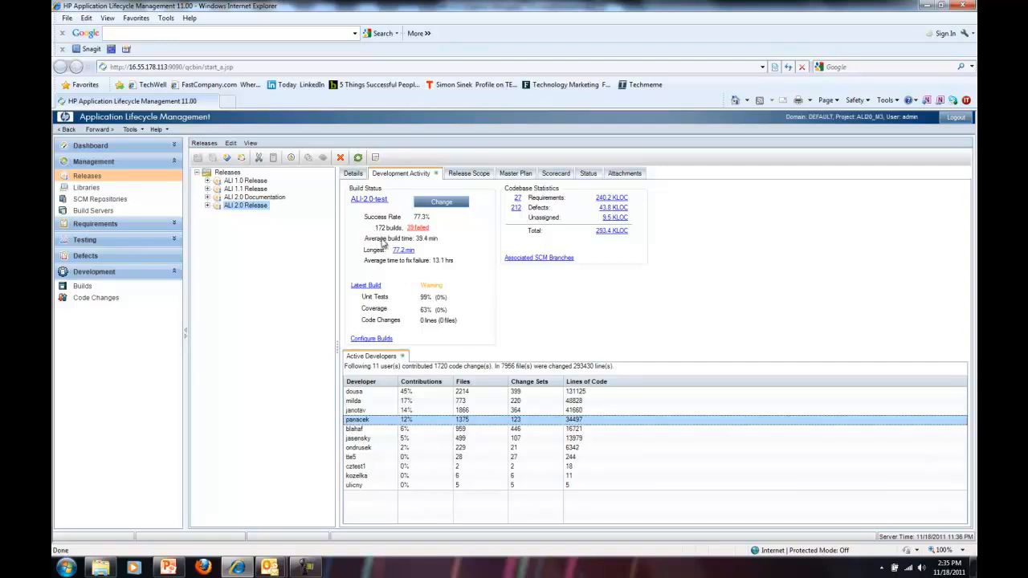
pyautogui.moveTo(388, 333)
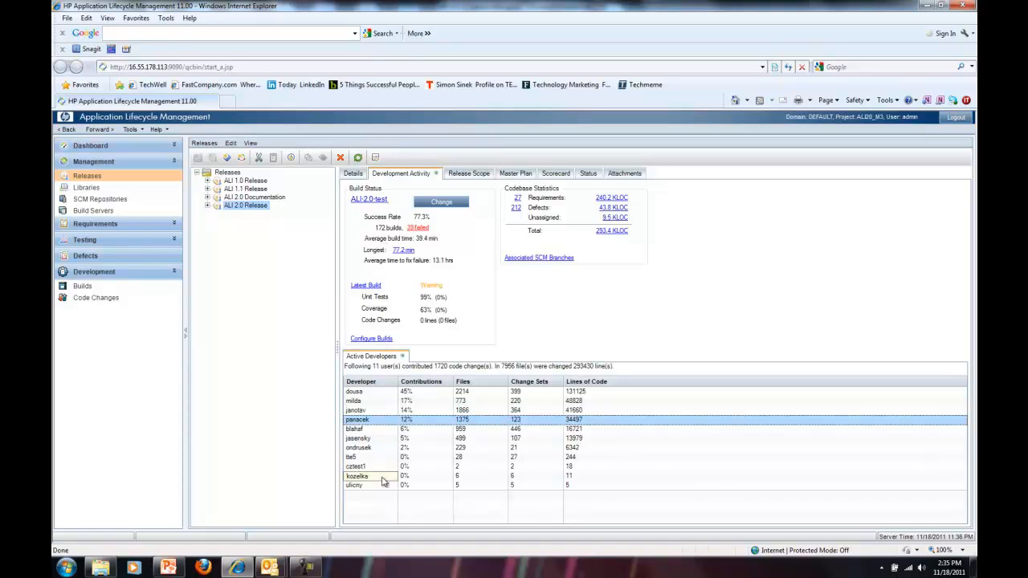
pyautogui.moveTo(437, 485)
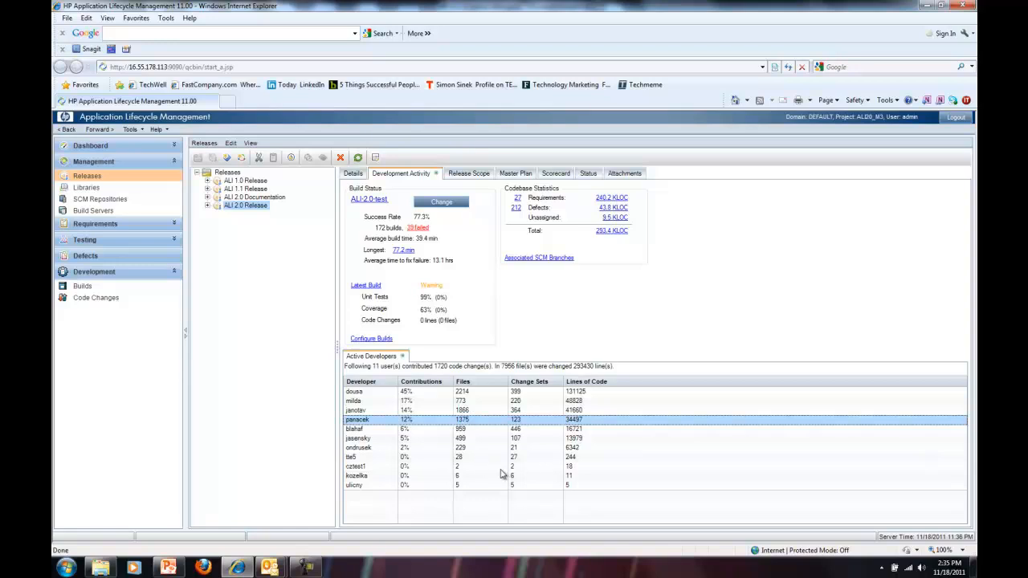
pyautogui.moveTo(467, 360)
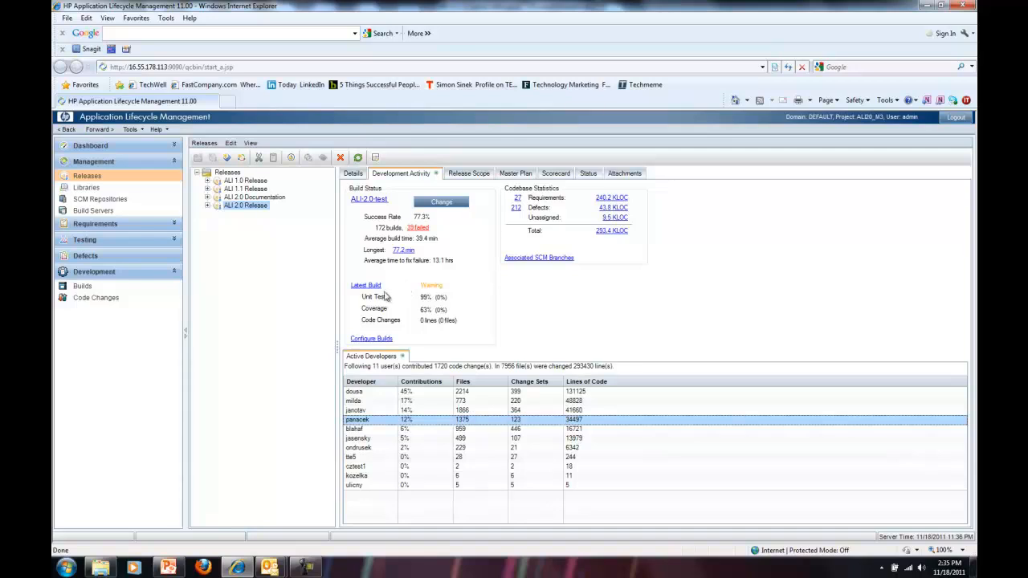
pyautogui.moveTo(508, 228)
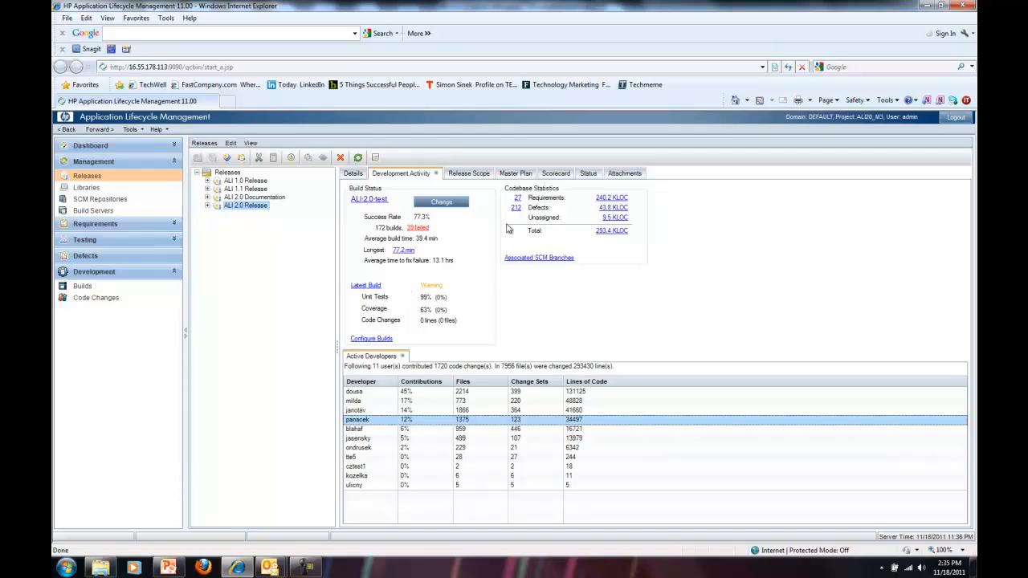
pyautogui.moveTo(546, 217)
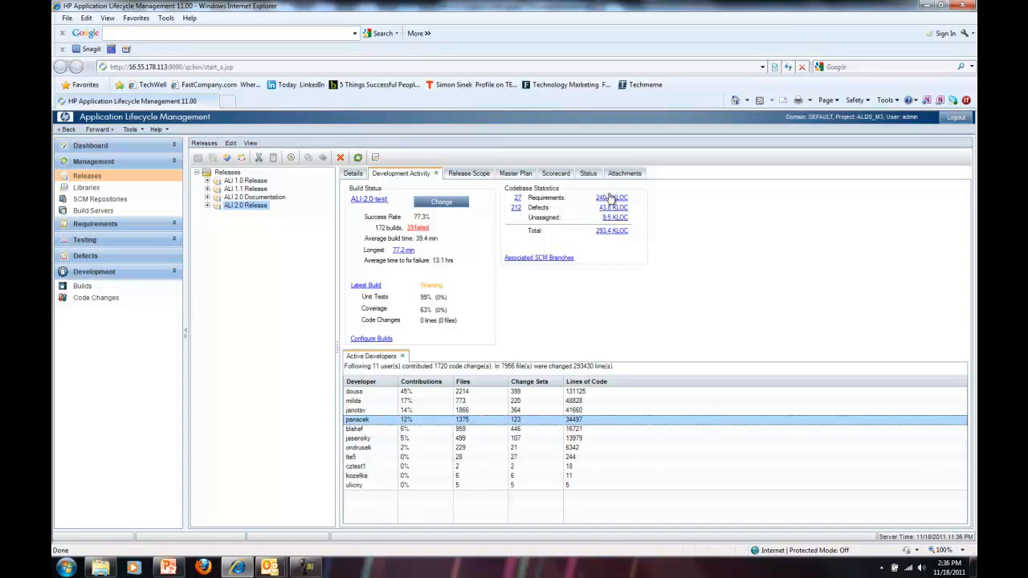
pyautogui.moveTo(561, 212)
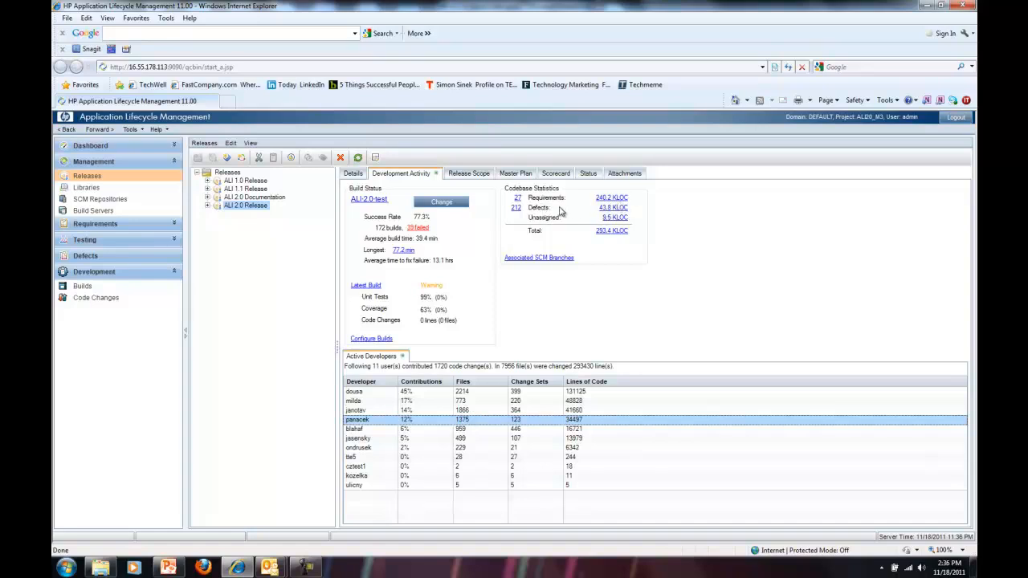
pyautogui.moveTo(595, 233)
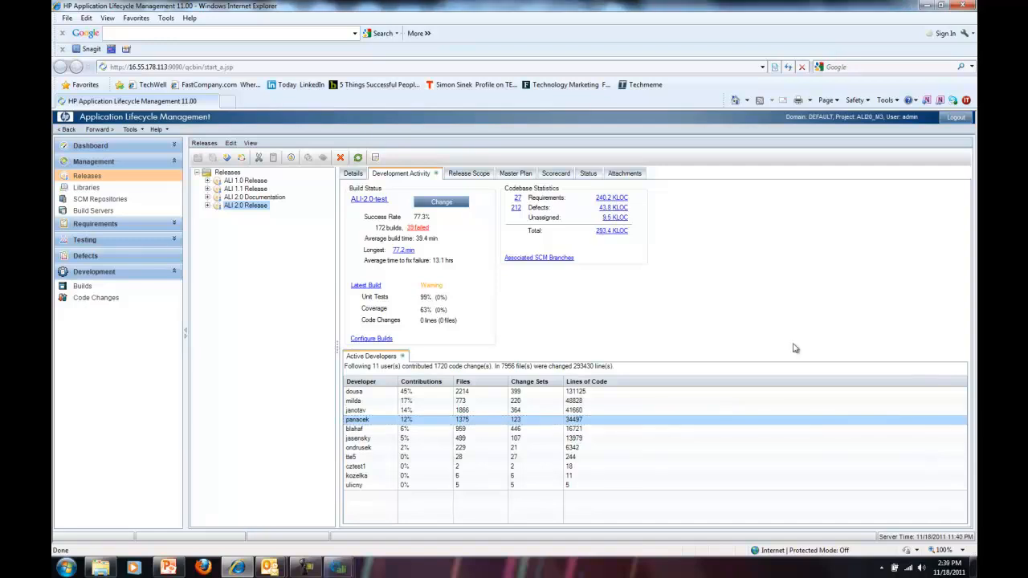
pyautogui.moveTo(620, 437)
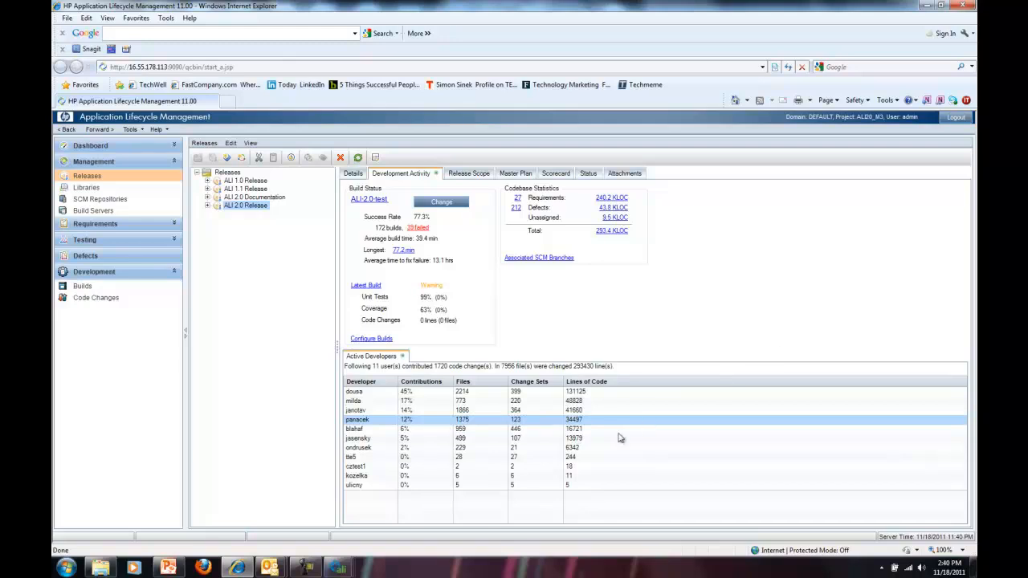
pyautogui.moveTo(337, 569)
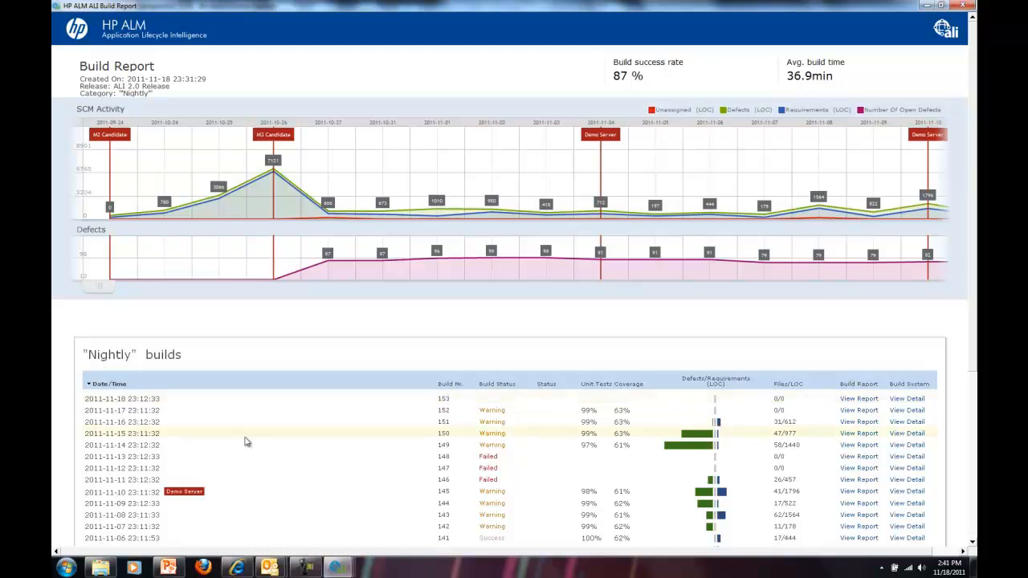
pyautogui.moveTo(337, 567)
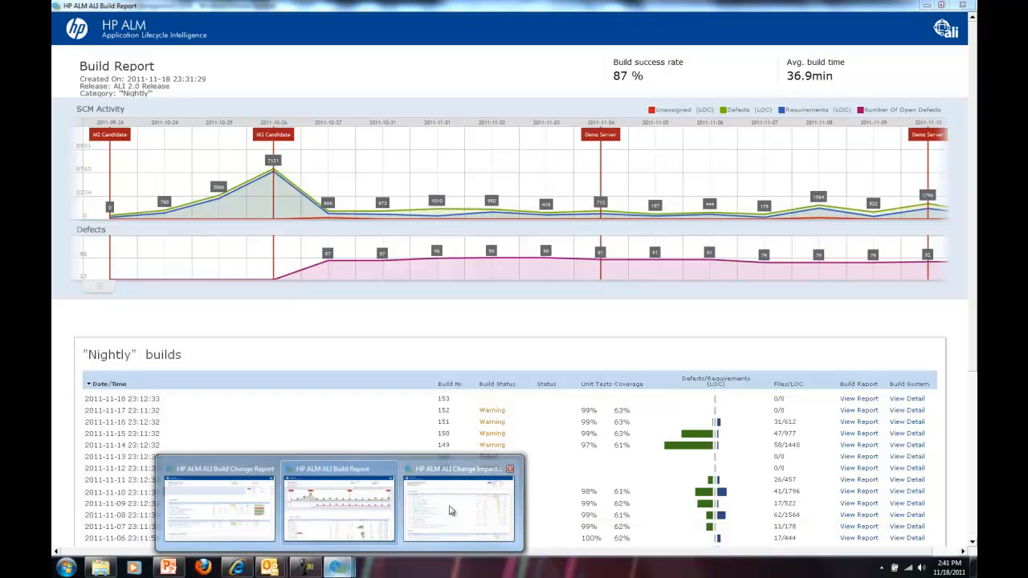
# - Switch to the HP ALM Build Report window via the Internet Explorer taskbar previews
pyautogui.click(457, 501)
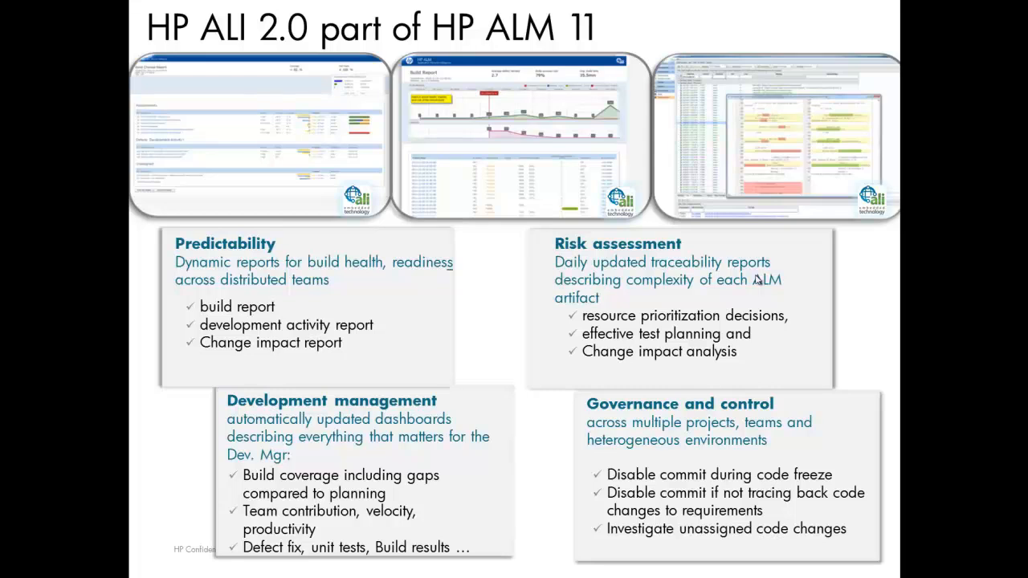
pyautogui.moveTo(752, 280)
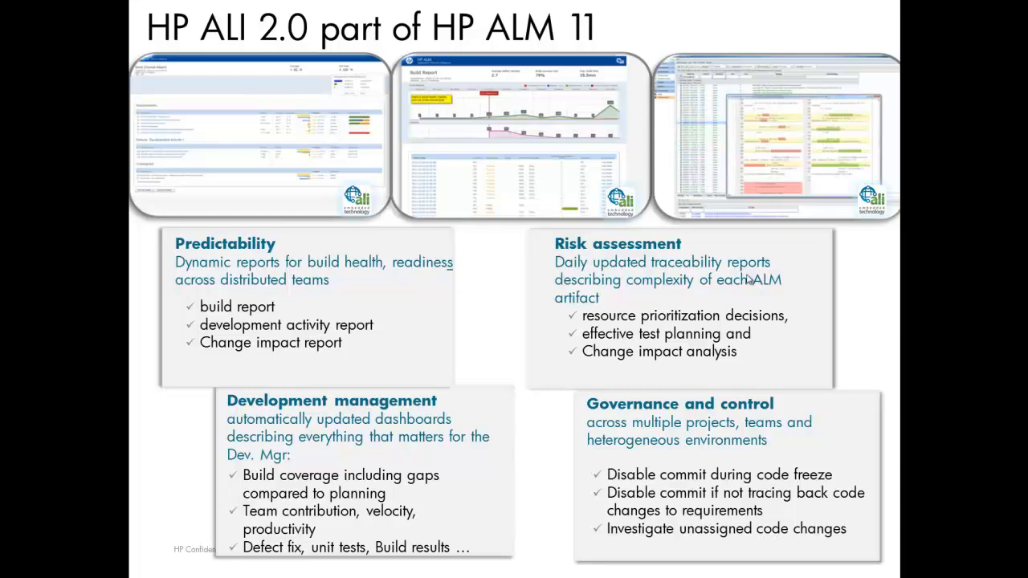